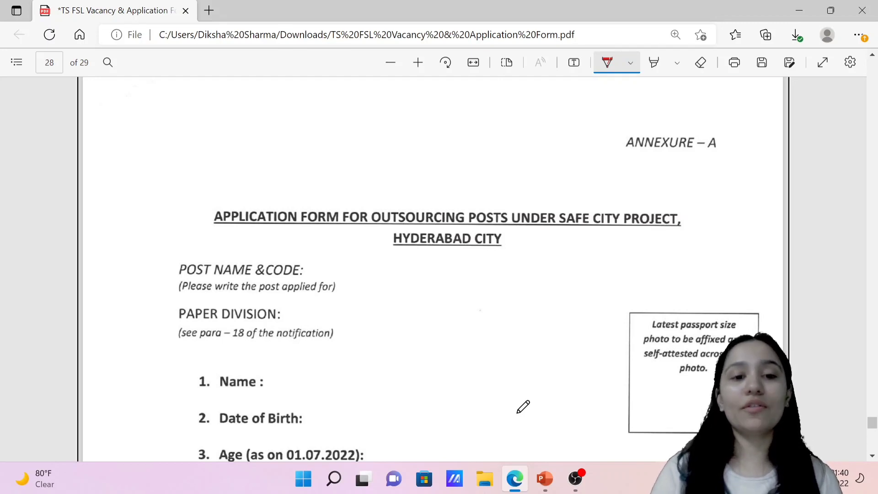
Underline SAFE CITY PROJECT and CODE in red ink and mark the Paper Division field
{"action": "scroll", "scroll_direction": "down", "scroll_amount": 3}
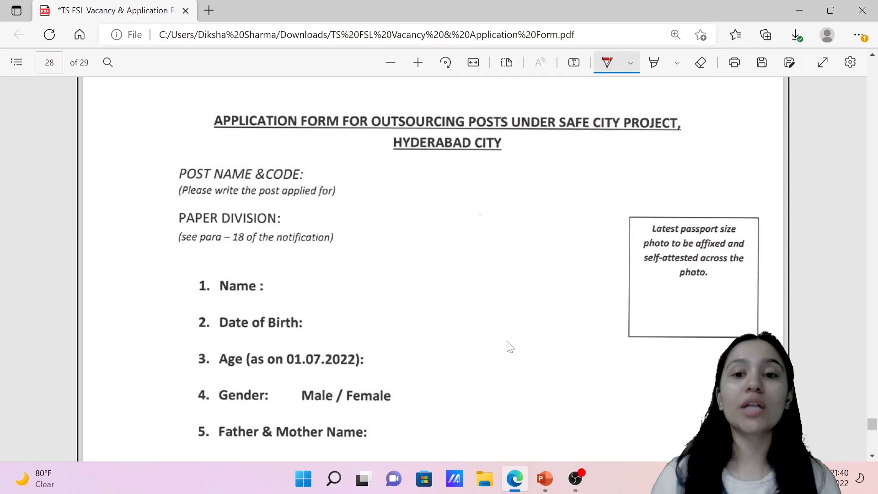
{"action": "left_click_drag", "start_coordinate": [568, 131], "coordinate": [644, 131]}
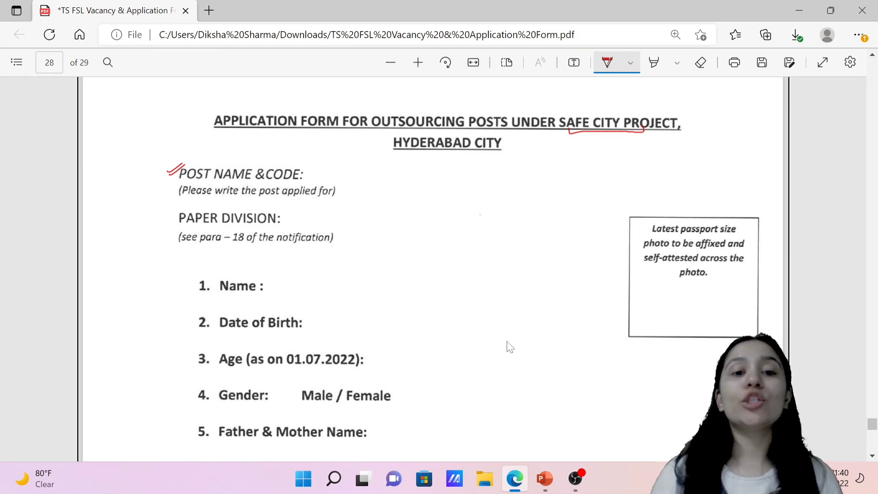
{"action": "left_click_drag", "start_coordinate": [341, 174], "coordinate": [372, 175]}
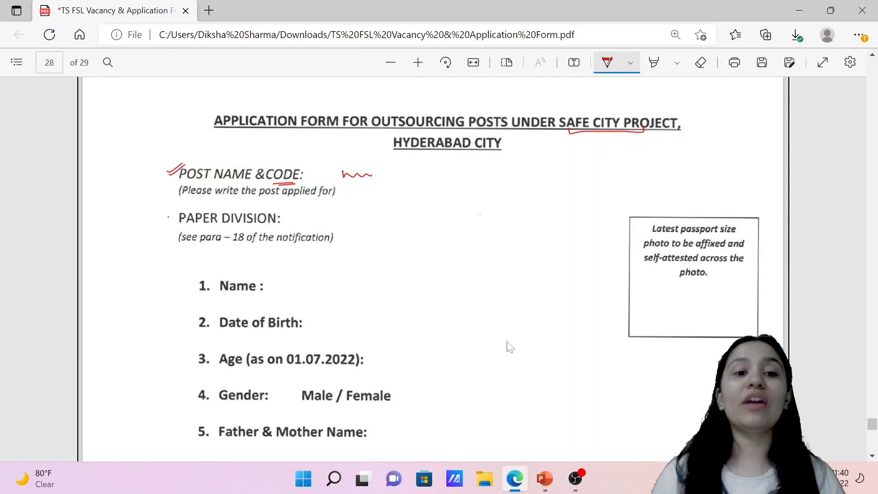
{"action": "left_click", "coordinate": [171, 218]}
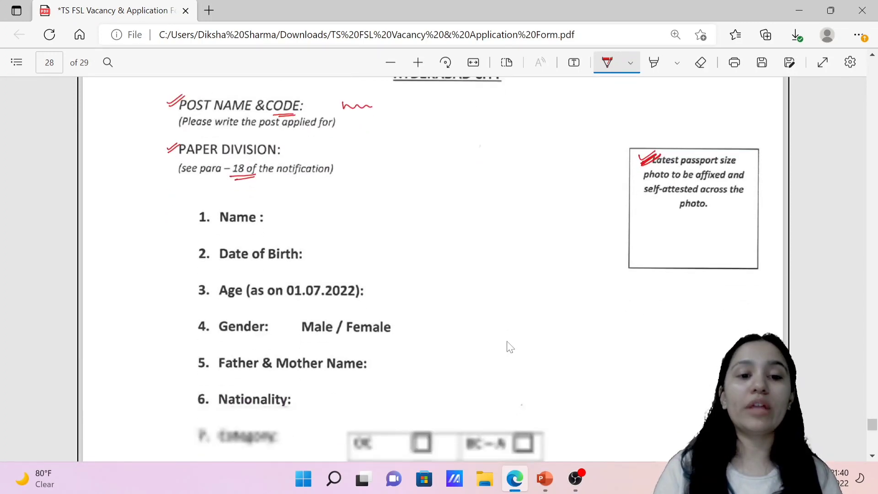
Scroll down through fields 1 to 7, Name through Category, to underline their labels in red
{"action": "scroll", "scroll_direction": "down", "scroll_amount": 3}
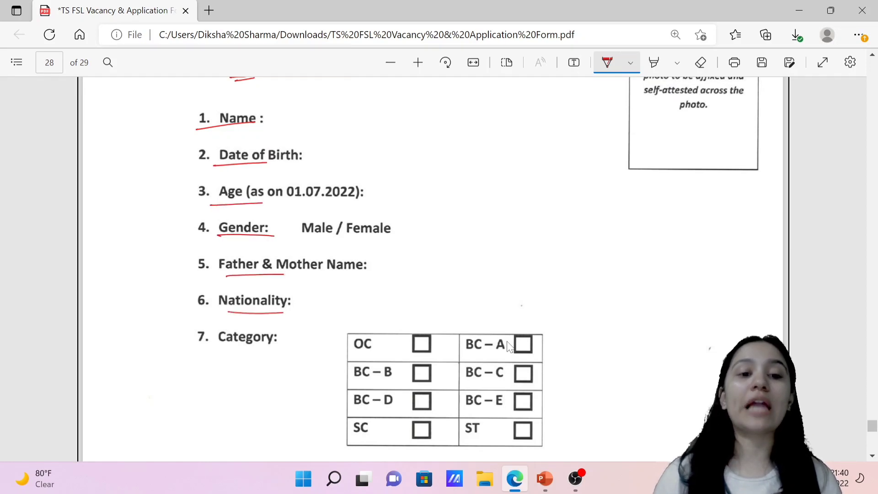
{"action": "scroll", "scroll_direction": "down", "scroll_amount": 3}
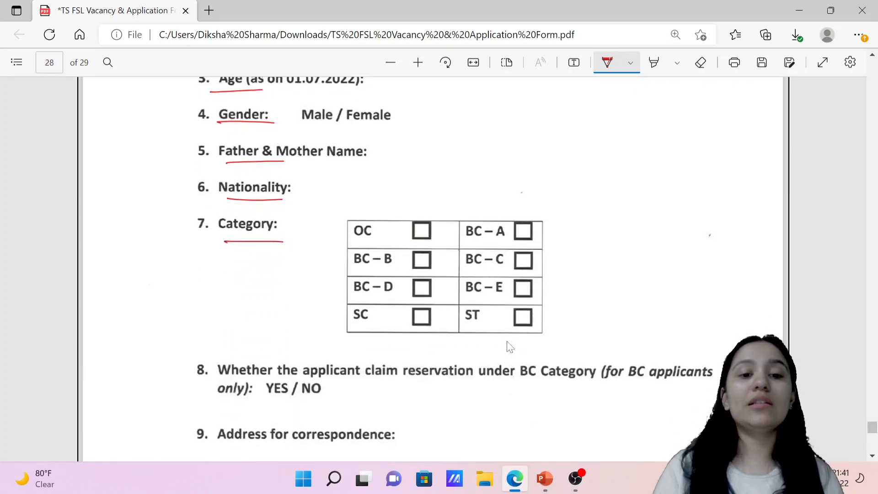
{"action": "scroll", "scroll_direction": "down", "scroll_amount": 3}
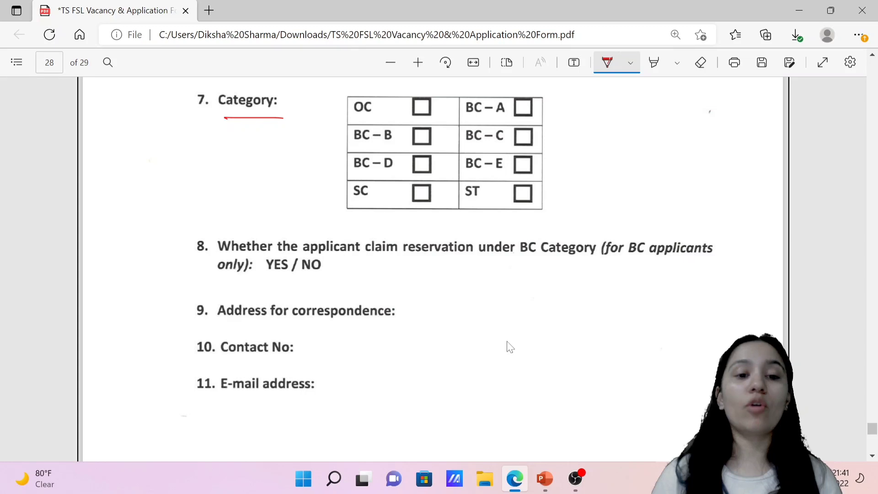
{"action": "scroll", "scroll_direction": "down", "scroll_amount": 3}
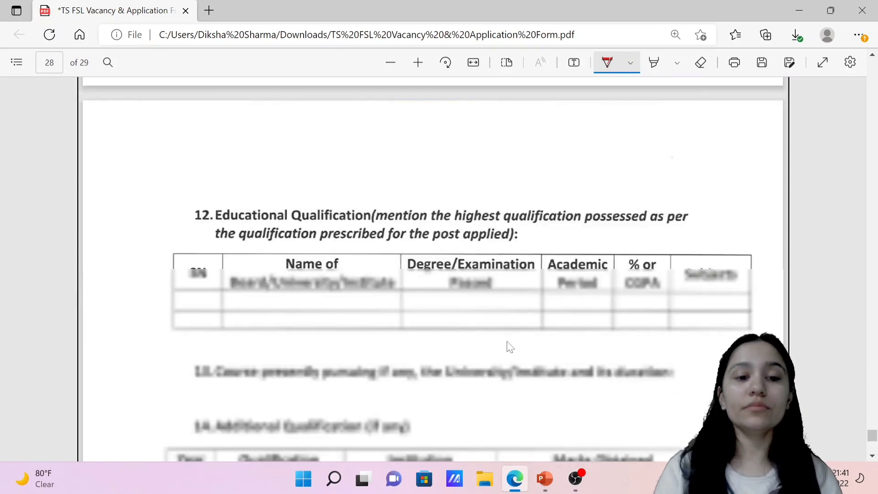
Tick items 12 and 13 in red and underline University/Institute in item 13
{"action": "scroll", "scroll_direction": "down", "scroll_amount": 3}
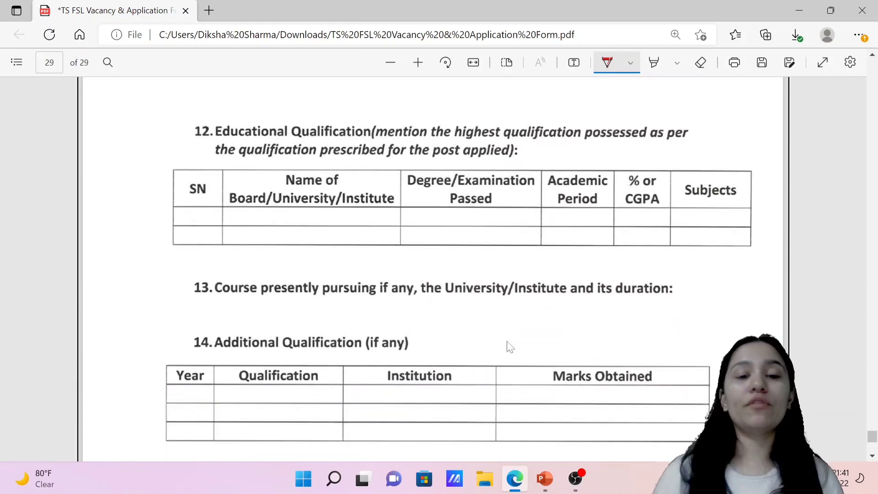
{"action": "left_click_drag", "start_coordinate": [177, 140], "coordinate": [201, 128]}
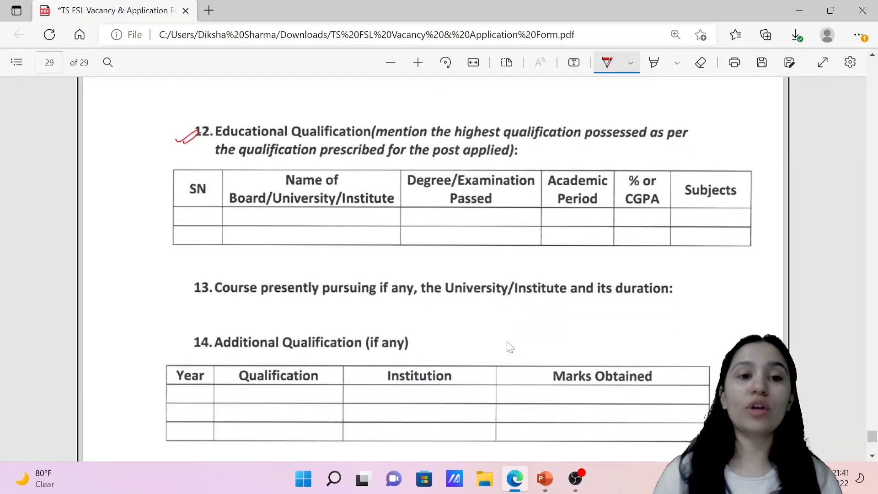
{"action": "scroll", "scroll_direction": "down", "scroll_amount": 3}
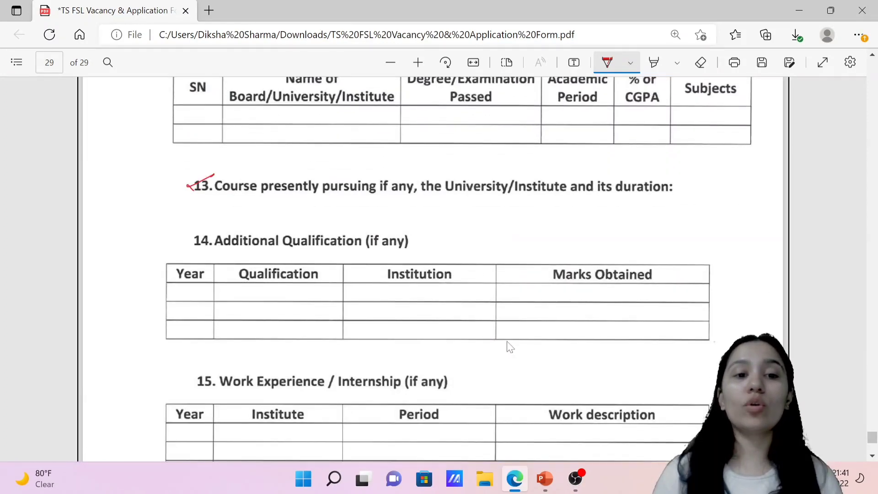
{"action": "left_click_drag", "start_coordinate": [191, 185], "coordinate": [216, 180]}
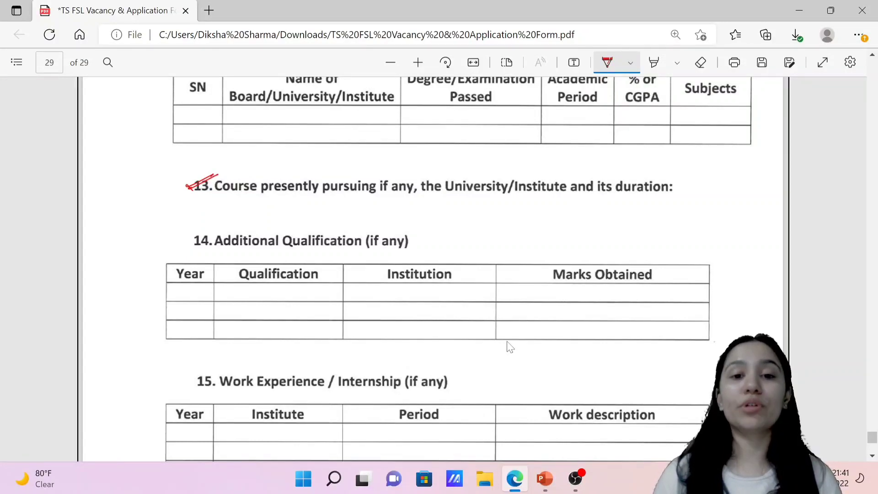
{"action": "left_click_drag", "start_coordinate": [494, 194], "coordinate": [543, 193]}
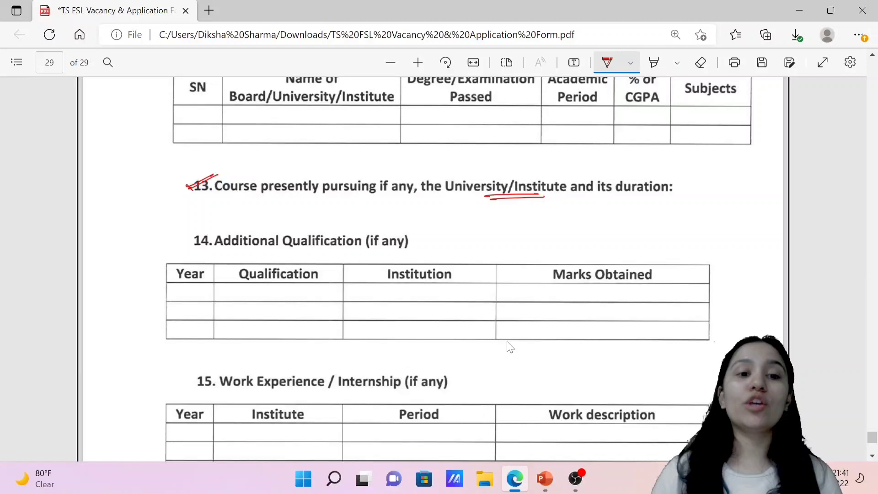
Tick item 14, Additional Qualification, in red and scroll on toward item 15
{"action": "left_click_drag", "start_coordinate": [180, 238], "coordinate": [198, 231]}
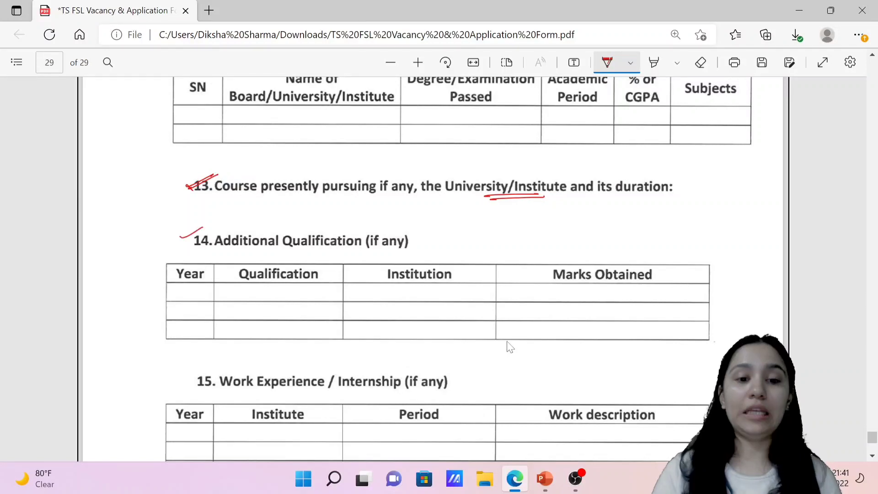
{"action": "scroll", "scroll_direction": "down", "scroll_amount": 3}
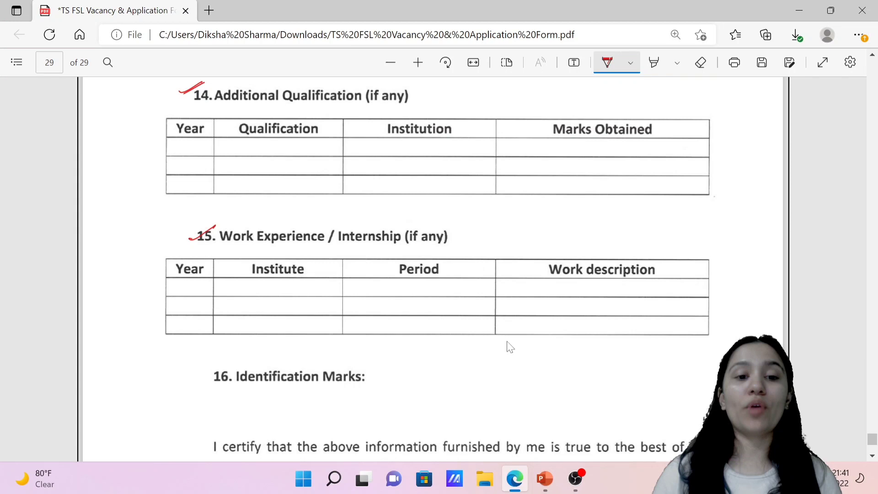
{"action": "scroll", "scroll_direction": "down", "scroll_amount": 3}
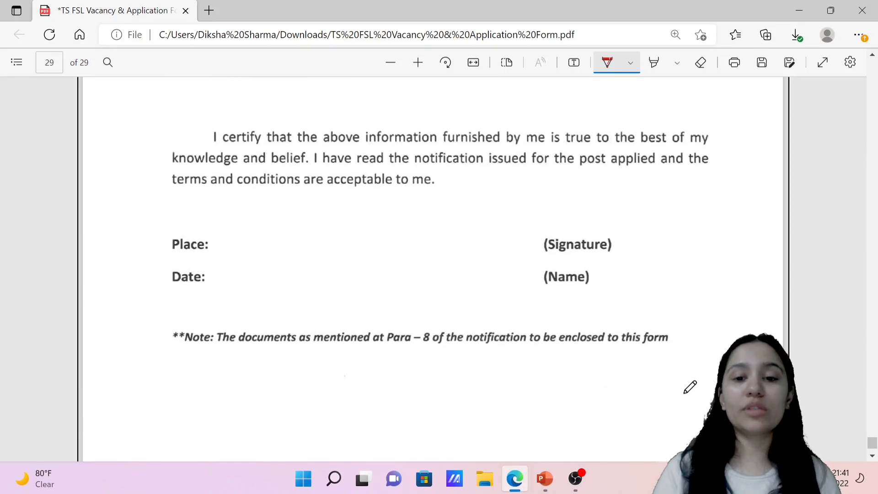
{"action": "scroll", "scroll_direction": "down", "scroll_amount": 3}
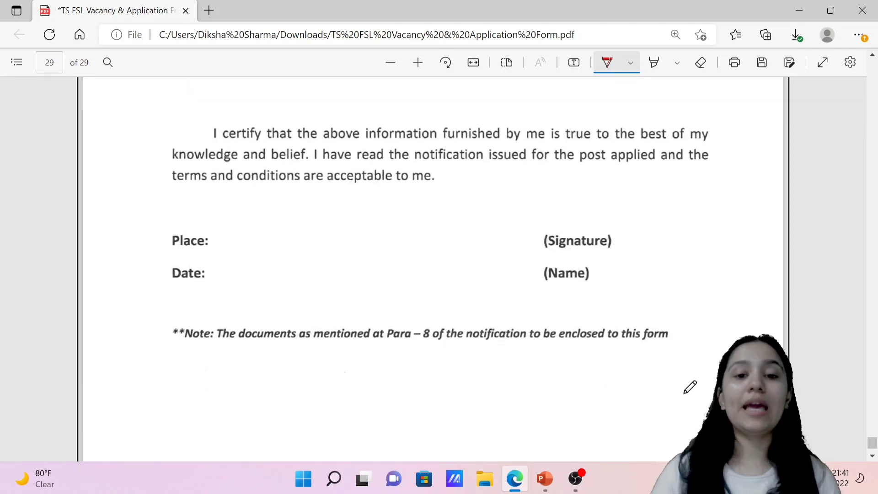